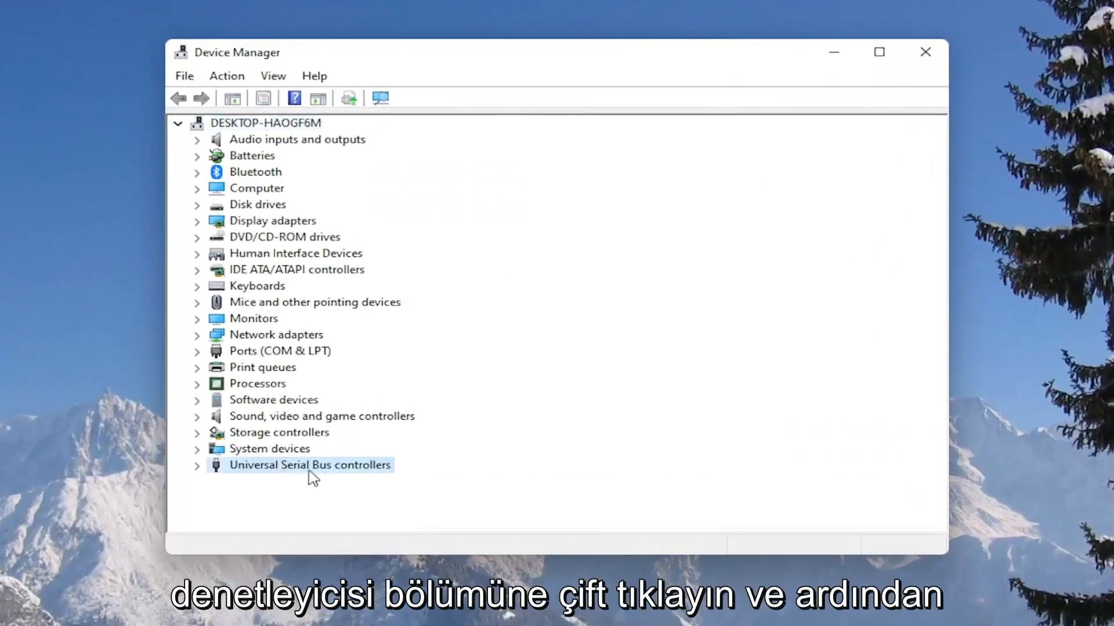
- Under Universal Serial Bus controllers, untick 'Allow the computer to turn off this device' for the Generic USB Hub
{"action": "double_click", "coordinate": [309, 465]}
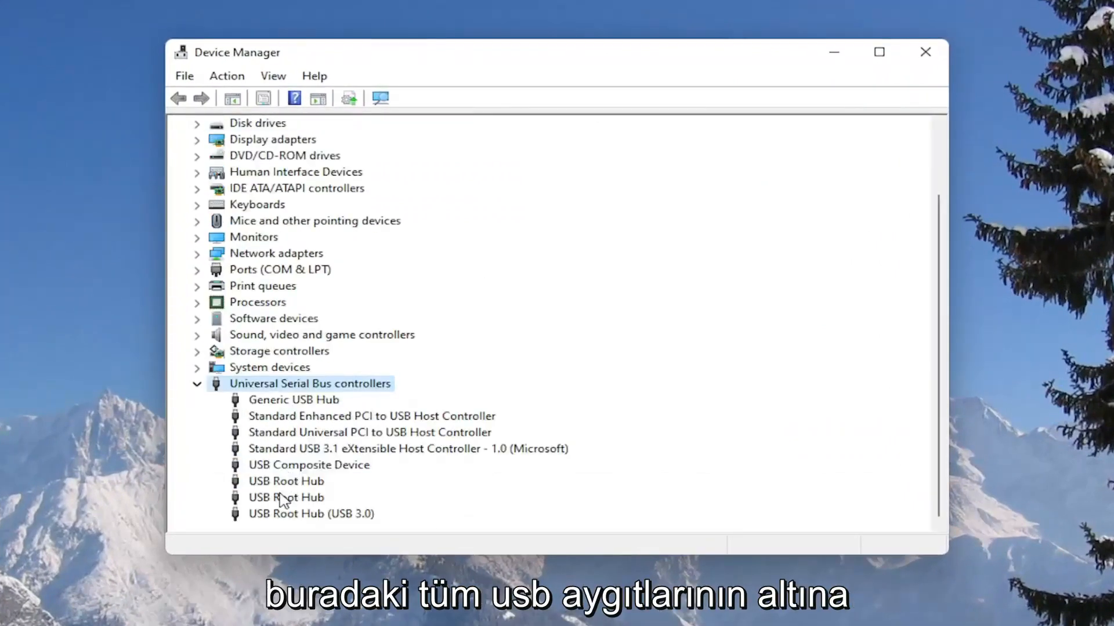
{"action": "left_click", "coordinate": [286, 497]}
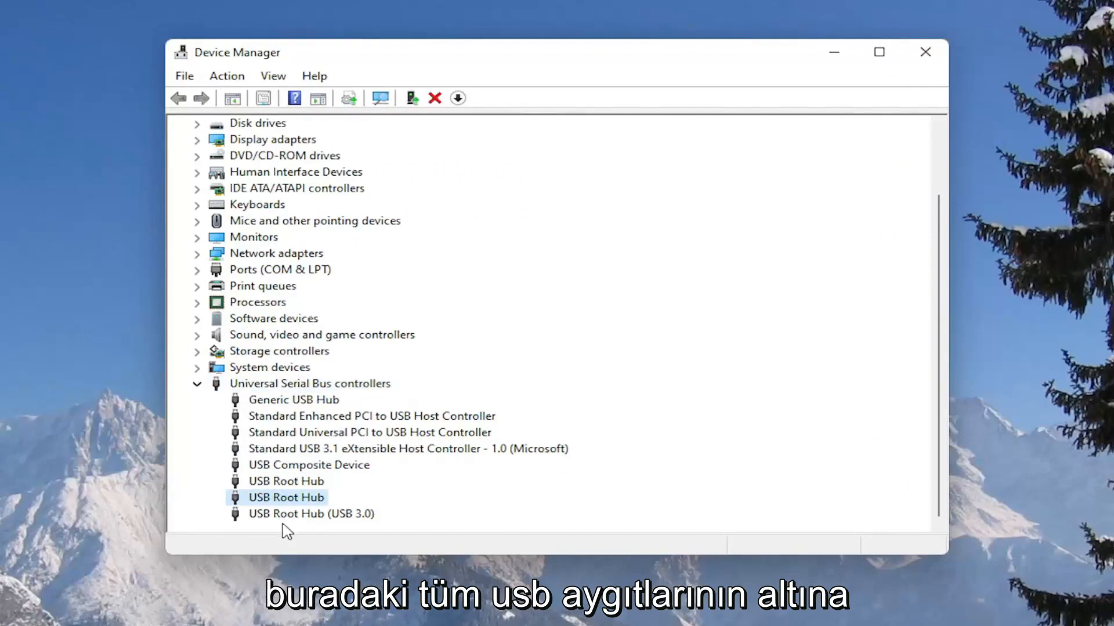
{"action": "right_click", "coordinate": [293, 399]}
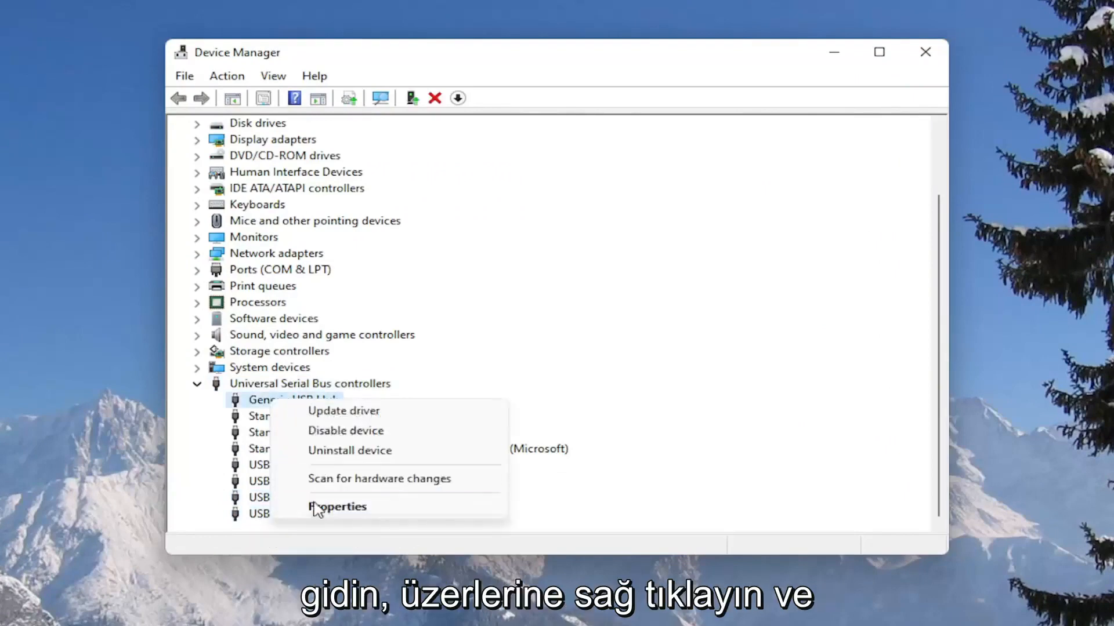
{"action": "left_click", "coordinate": [336, 507]}
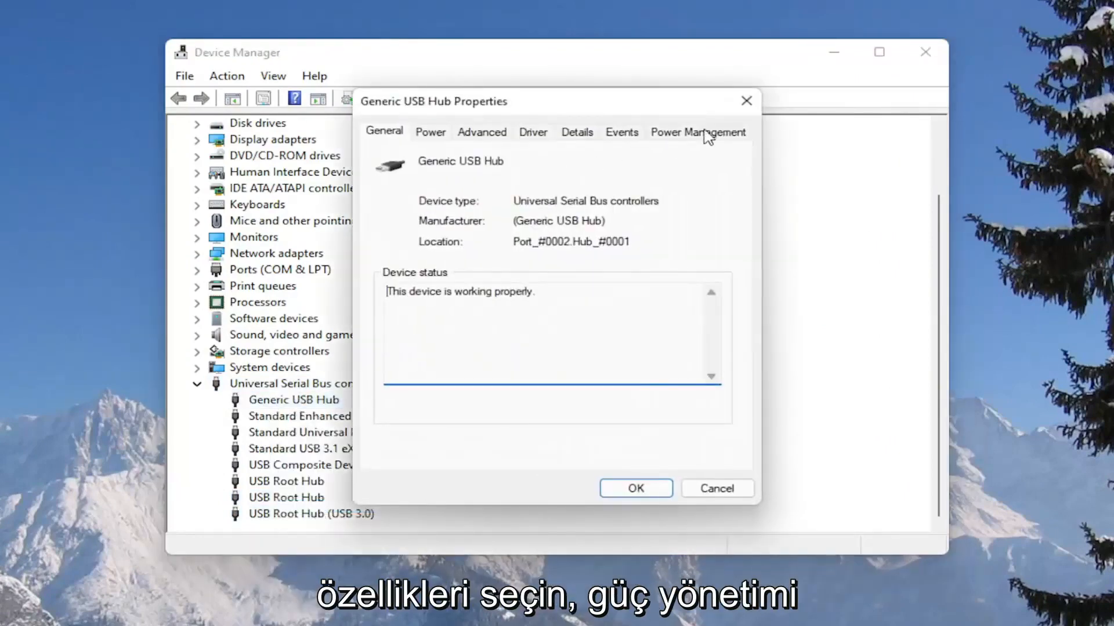
{"action": "left_click", "coordinate": [697, 132]}
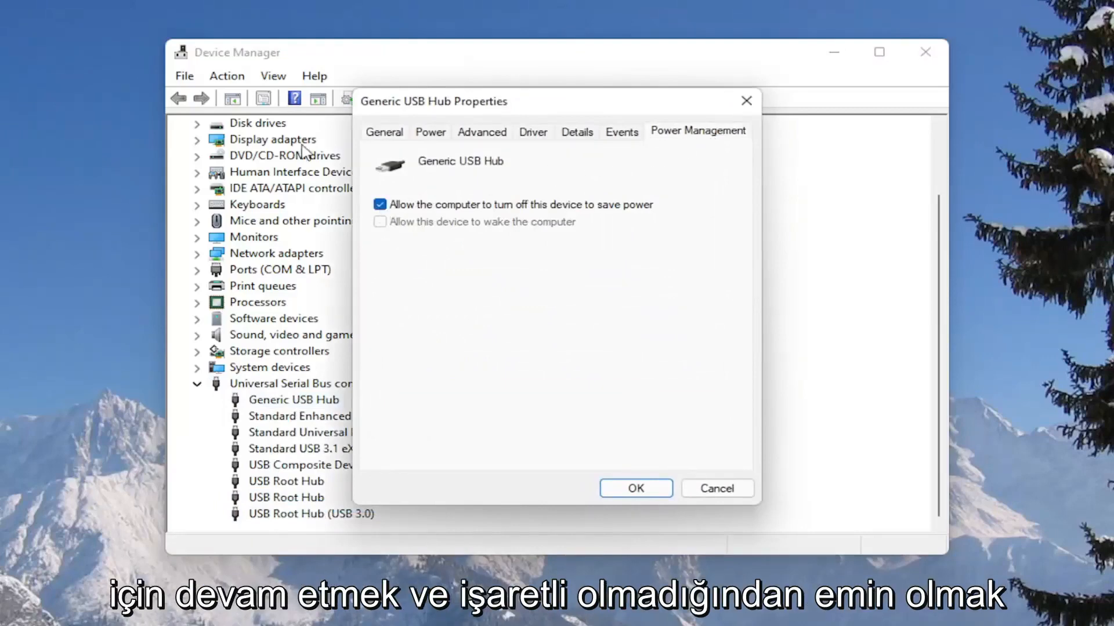
{"action": "left_click", "coordinate": [379, 205]}
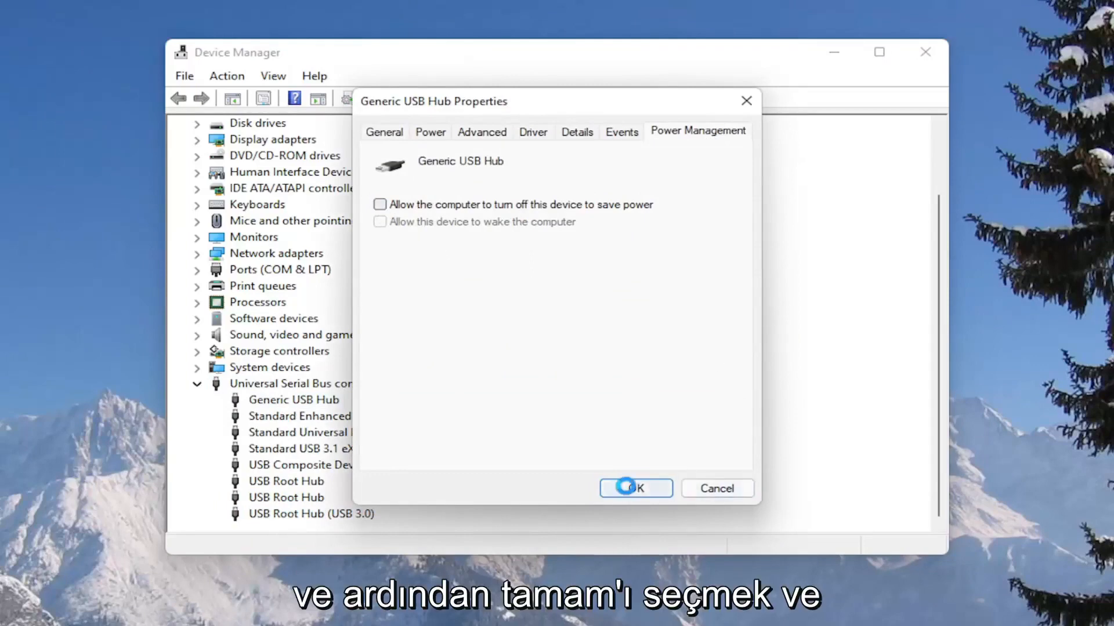
{"action": "left_click", "coordinate": [636, 488]}
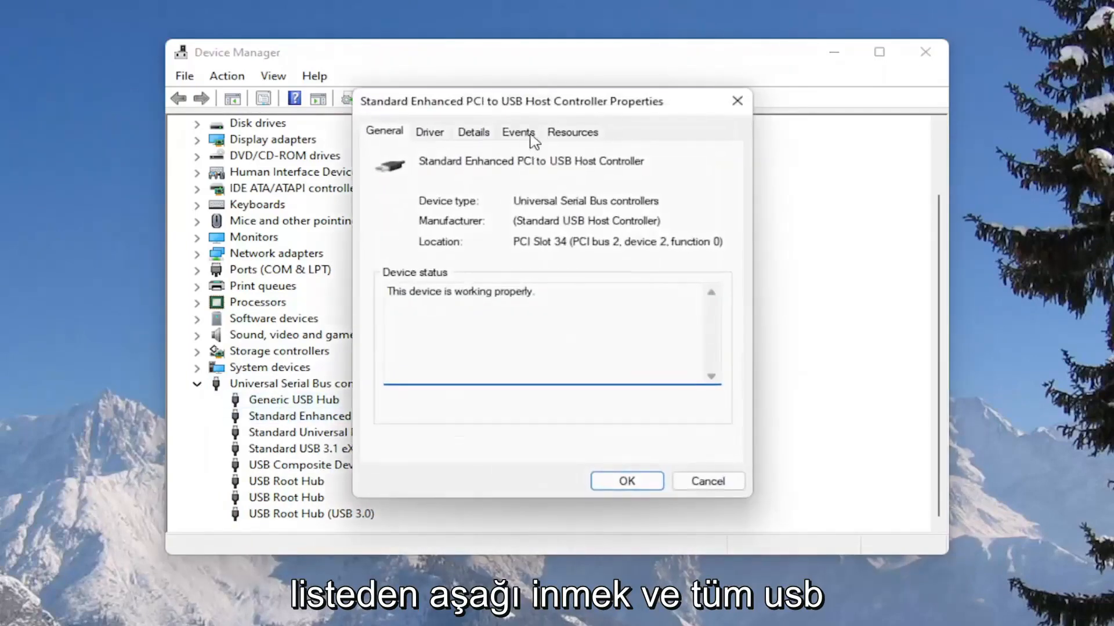
- Leave the host controller unchanged and untick 'Allow the computer to turn off this device' for the USB Root Hub
{"action": "left_click", "coordinate": [707, 482]}
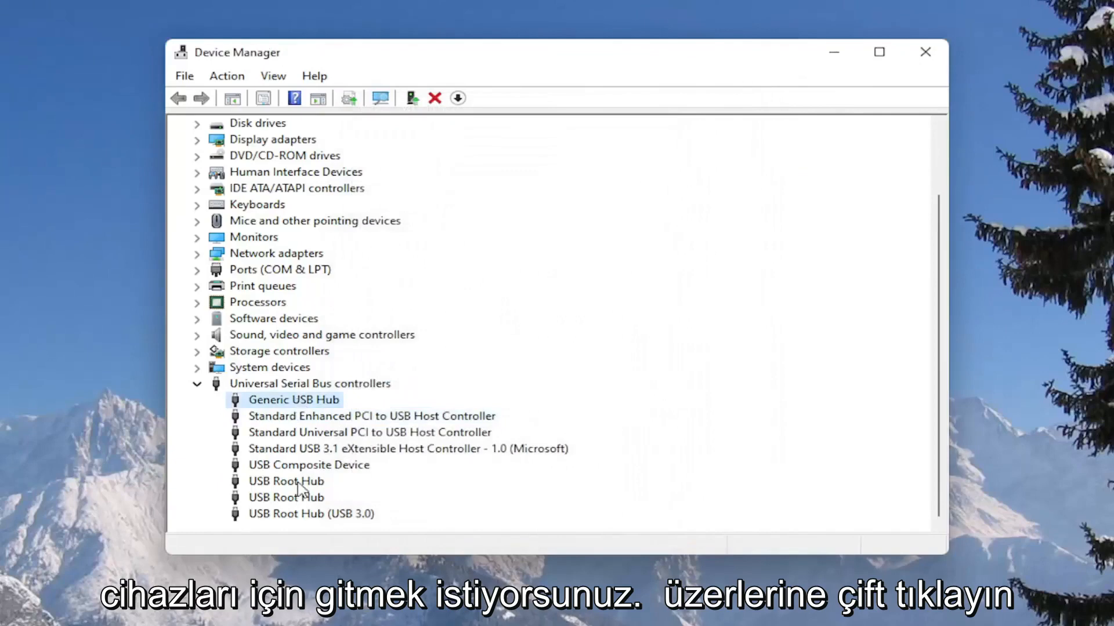
{"action": "double_click", "coordinate": [287, 481]}
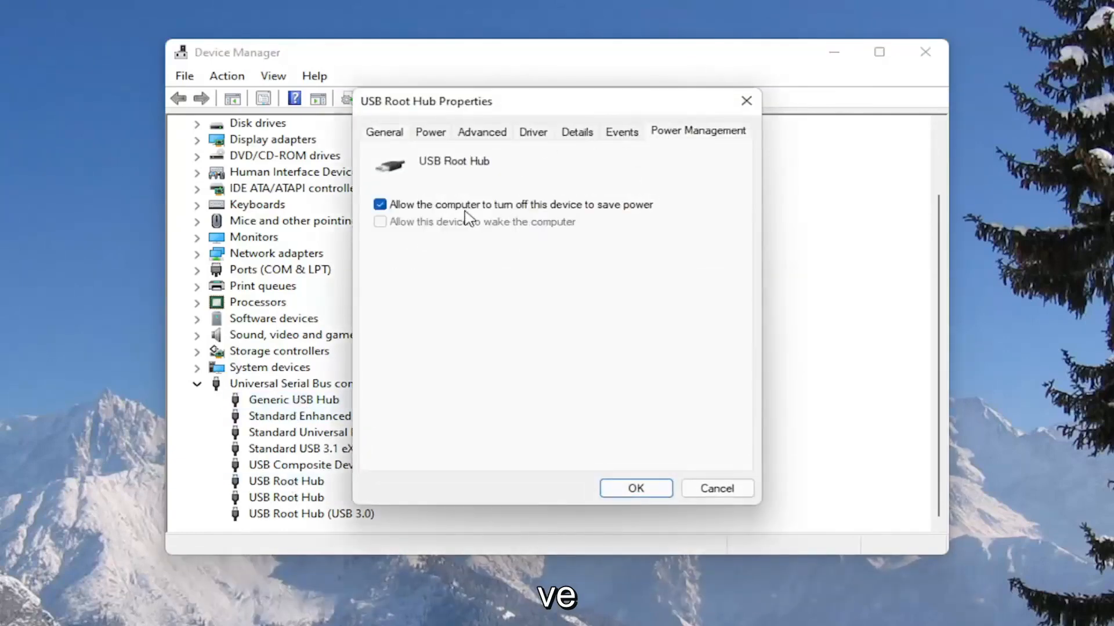
{"action": "left_click", "coordinate": [379, 204]}
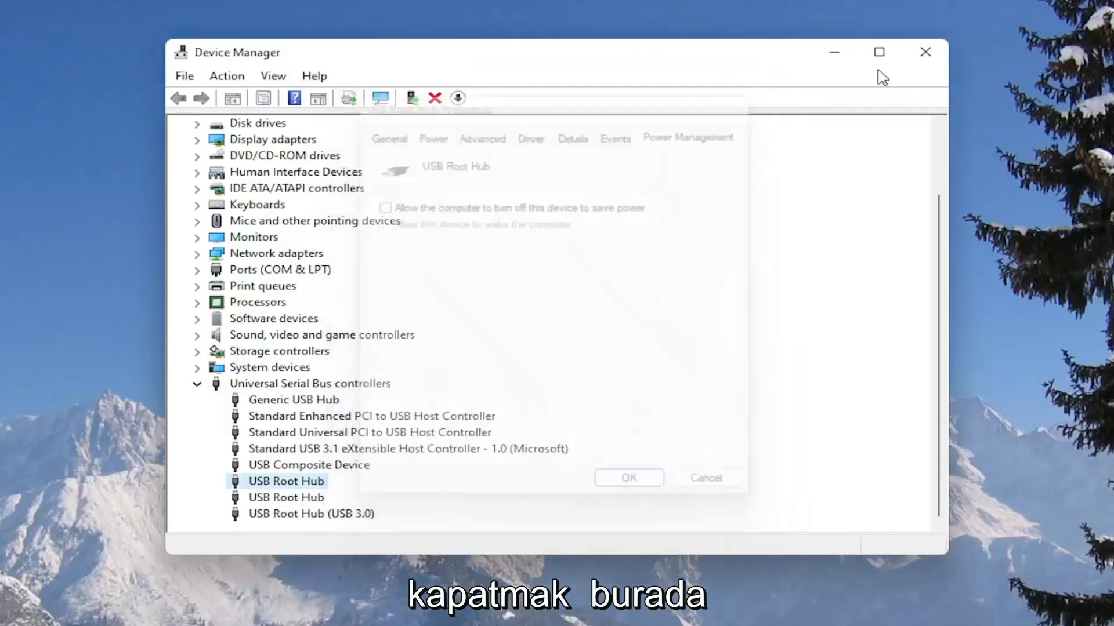
- Launch Control Panel from Windows search and view it by Category
{"action": "left_click", "coordinate": [924, 52]}
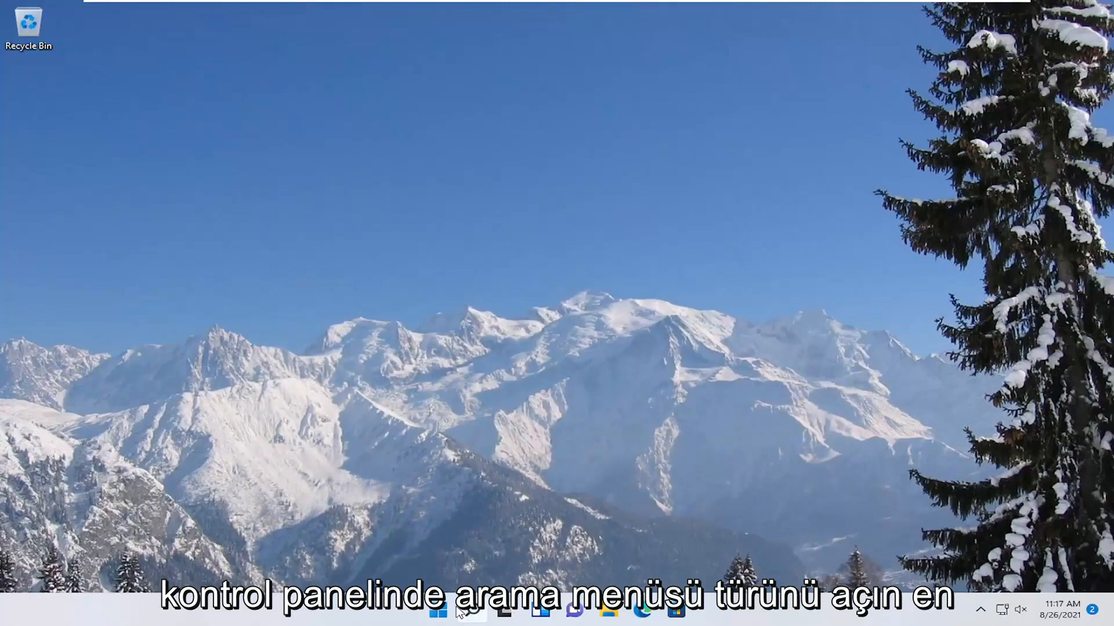
{"action": "type", "text": "control panel"}
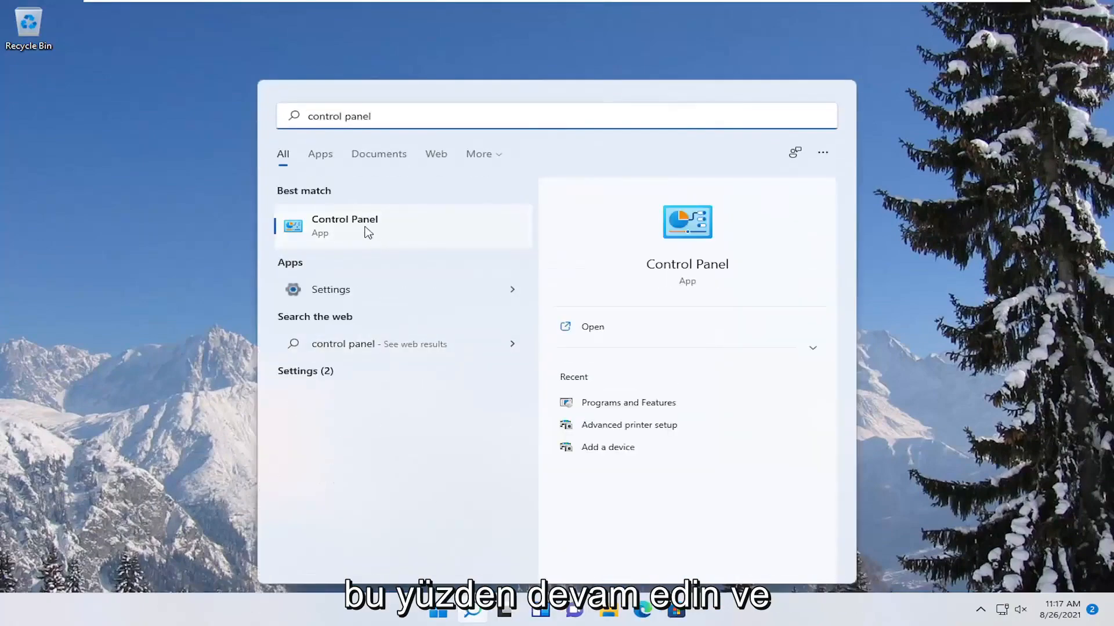
{"action": "left_click", "coordinate": [345, 225]}
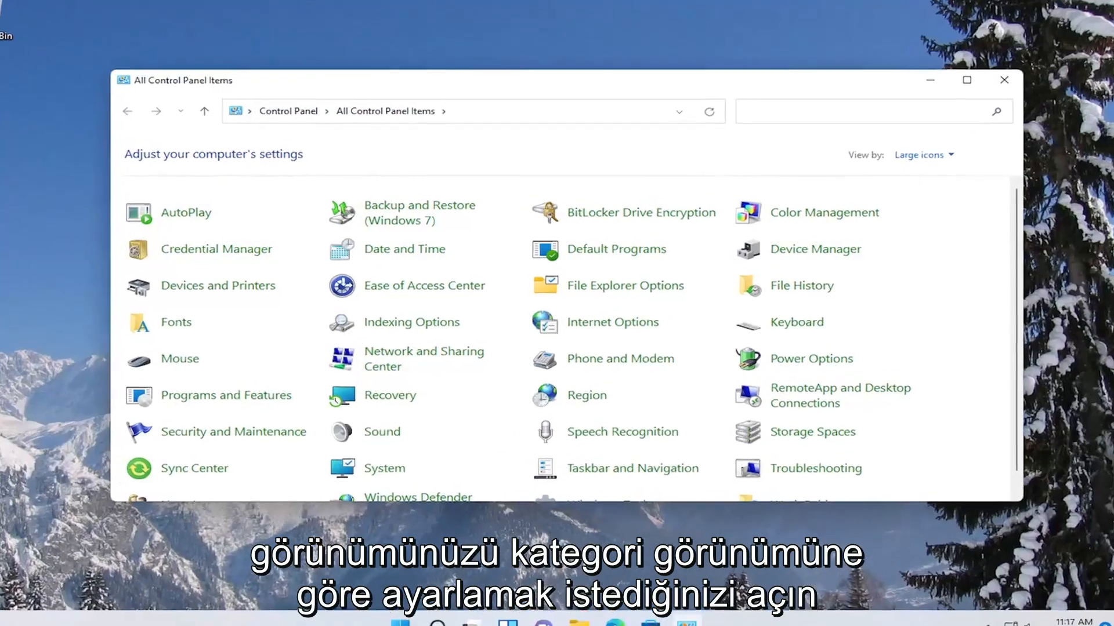
{"action": "left_click", "coordinate": [924, 155]}
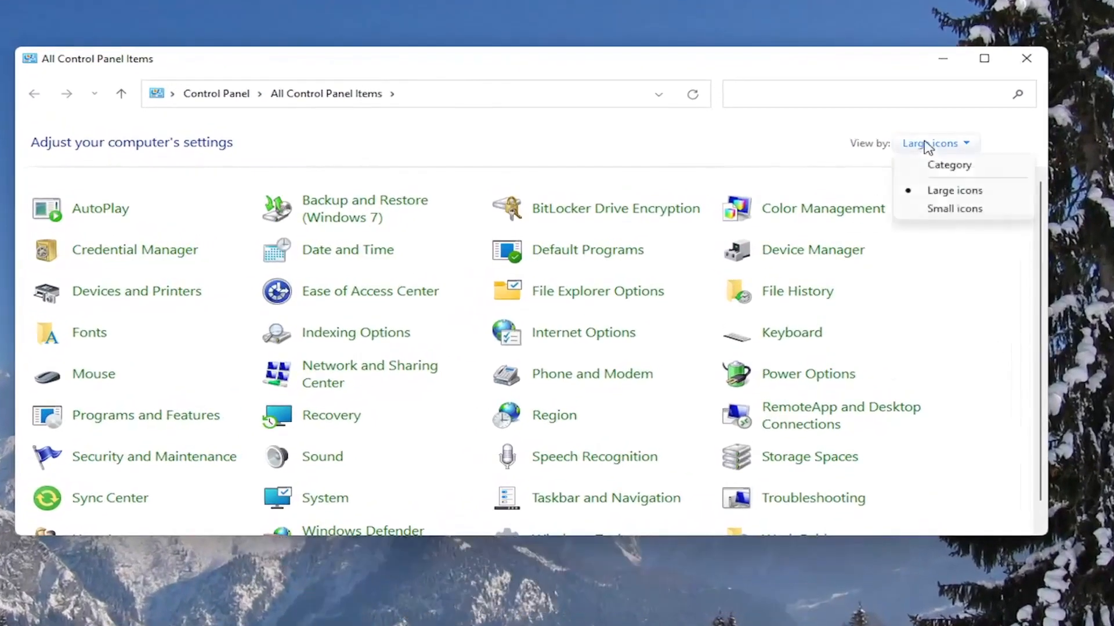
{"action": "left_click", "coordinate": [949, 165]}
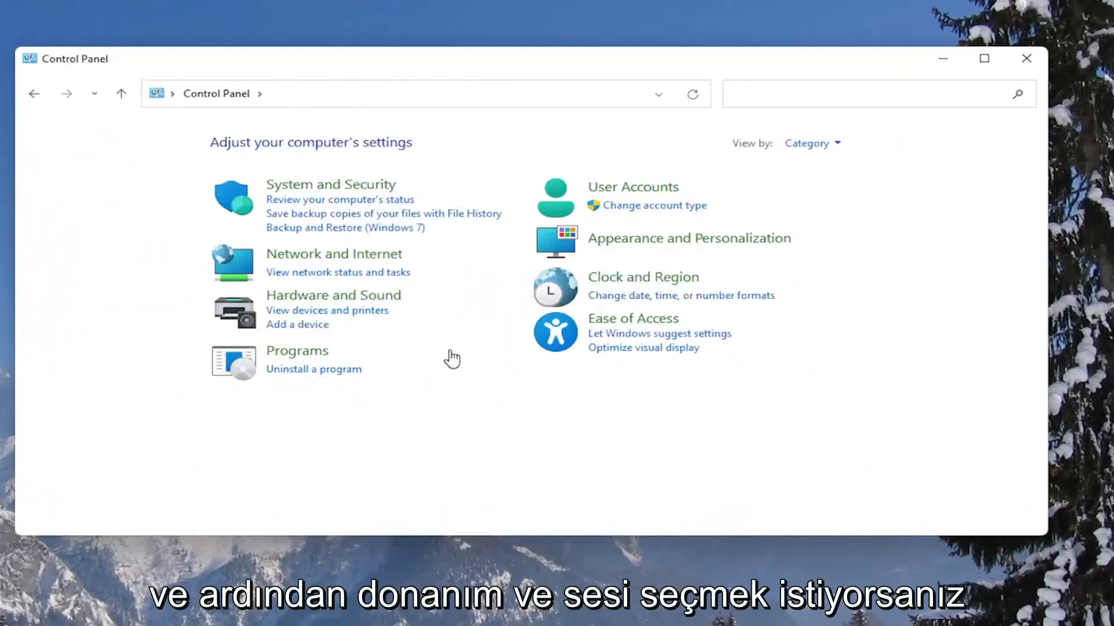
- Go through Hardware and Sound and Power Options to the Balanced plan's settings
{"action": "left_click", "coordinate": [333, 296]}
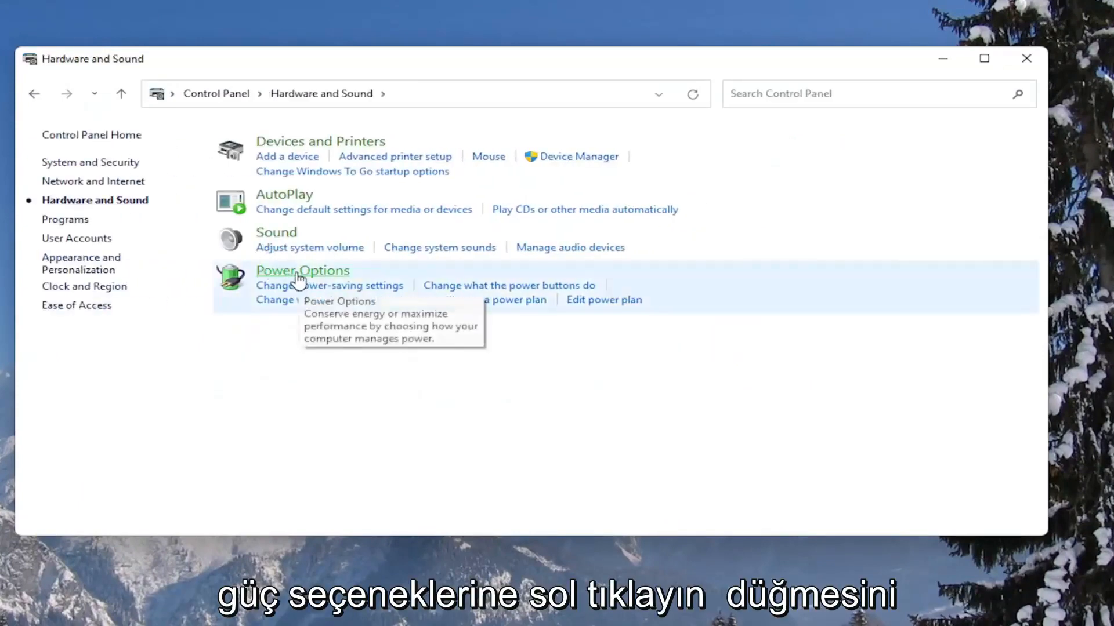
{"action": "left_click", "coordinate": [301, 272]}
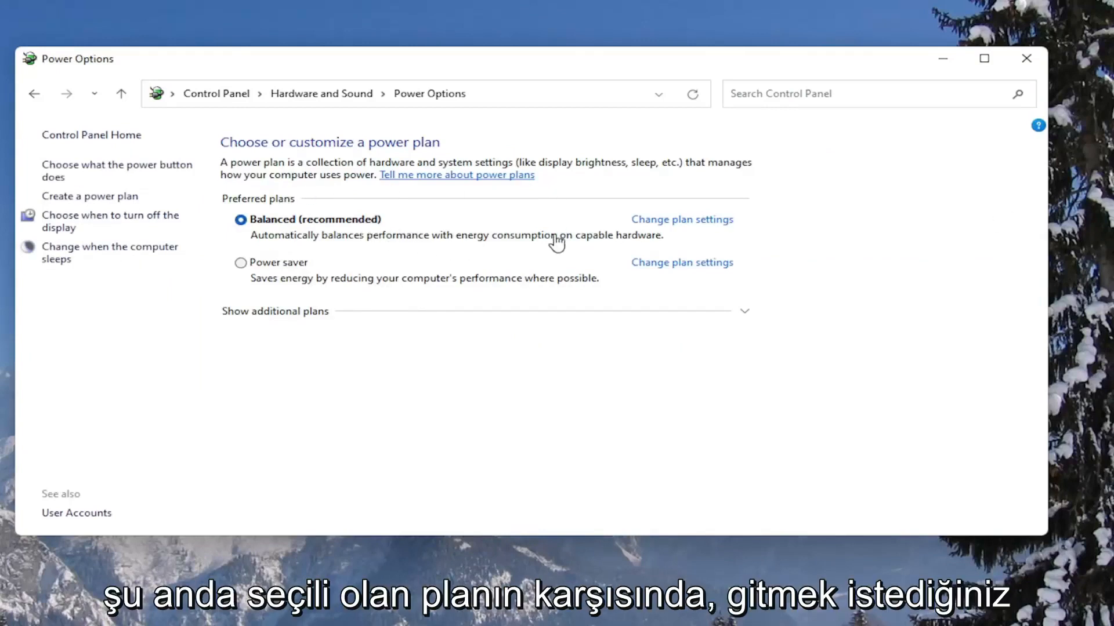
{"action": "left_click", "coordinate": [682, 220]}
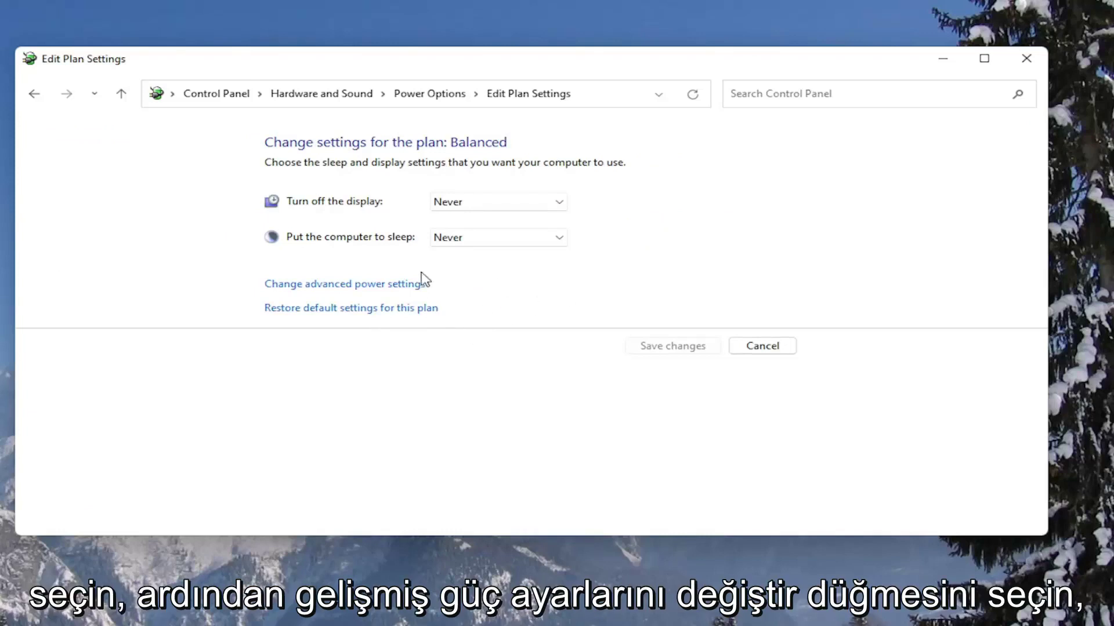
{"action": "mouse_move", "coordinate": [359, 290]}
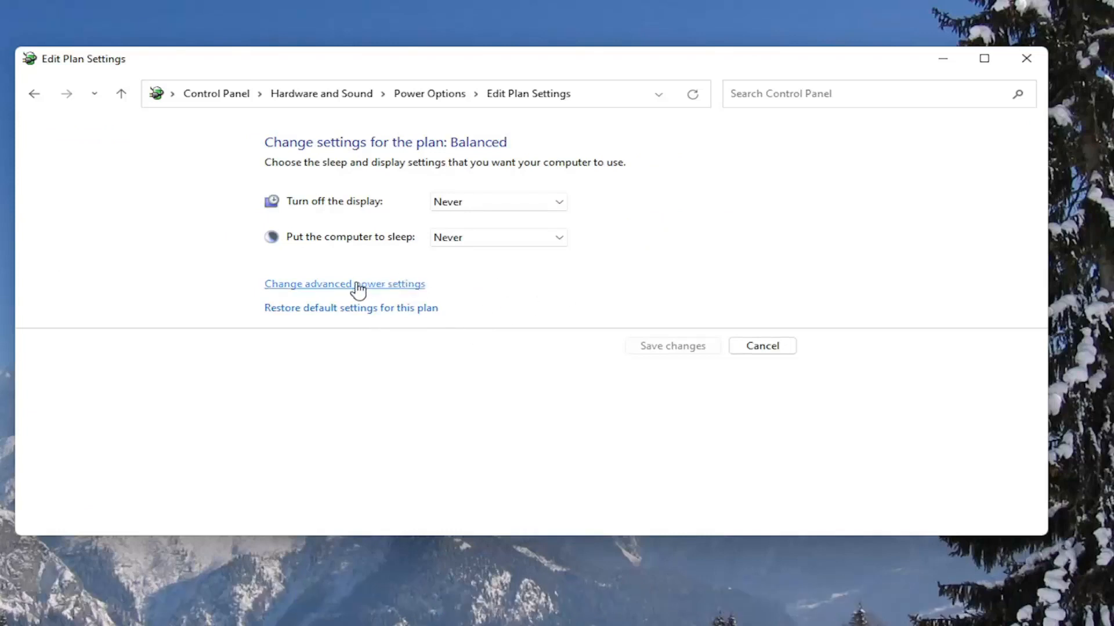
- In advanced power settings, set USB selective suspend to Disabled and apply, then return to Device Manager
{"action": "left_click", "coordinate": [343, 284]}
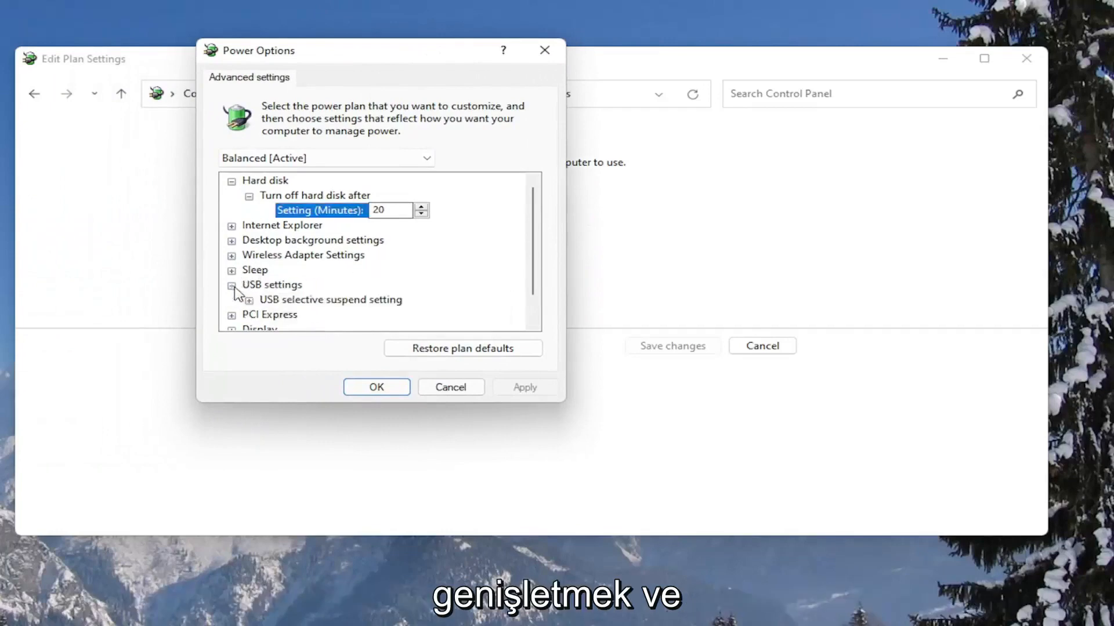
{"action": "left_click", "coordinate": [231, 285]}
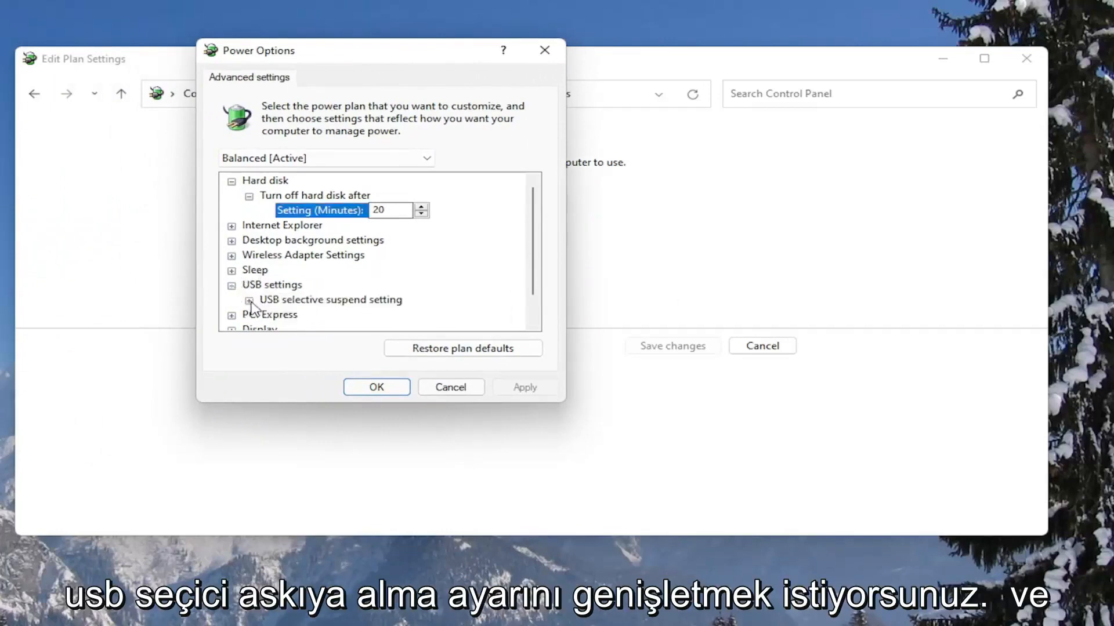
{"action": "left_click", "coordinate": [250, 300]}
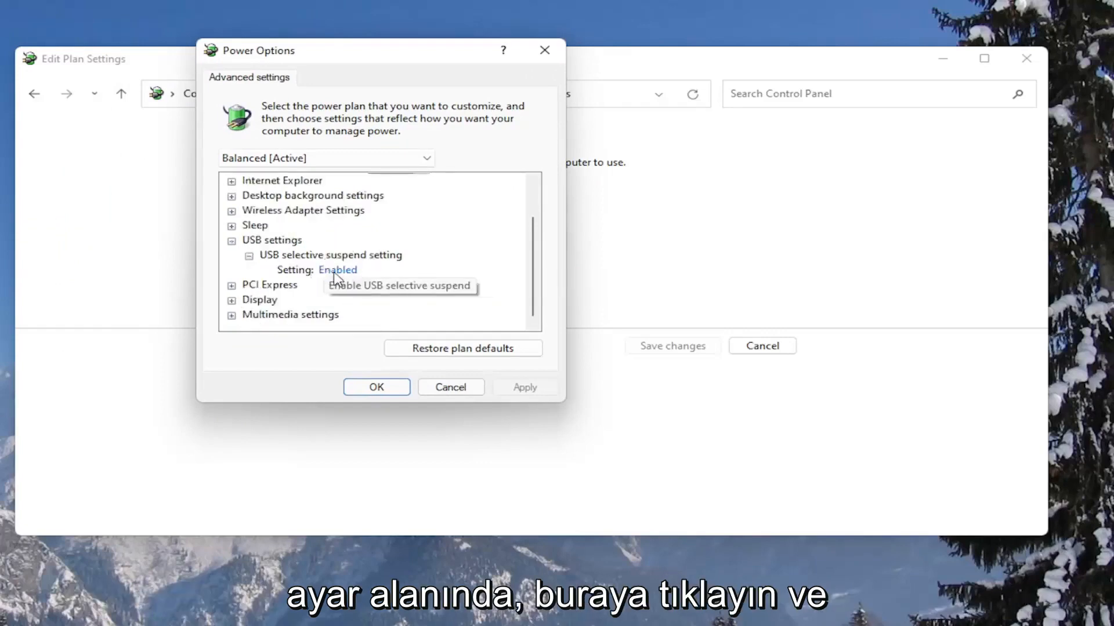
{"action": "left_click", "coordinate": [338, 269]}
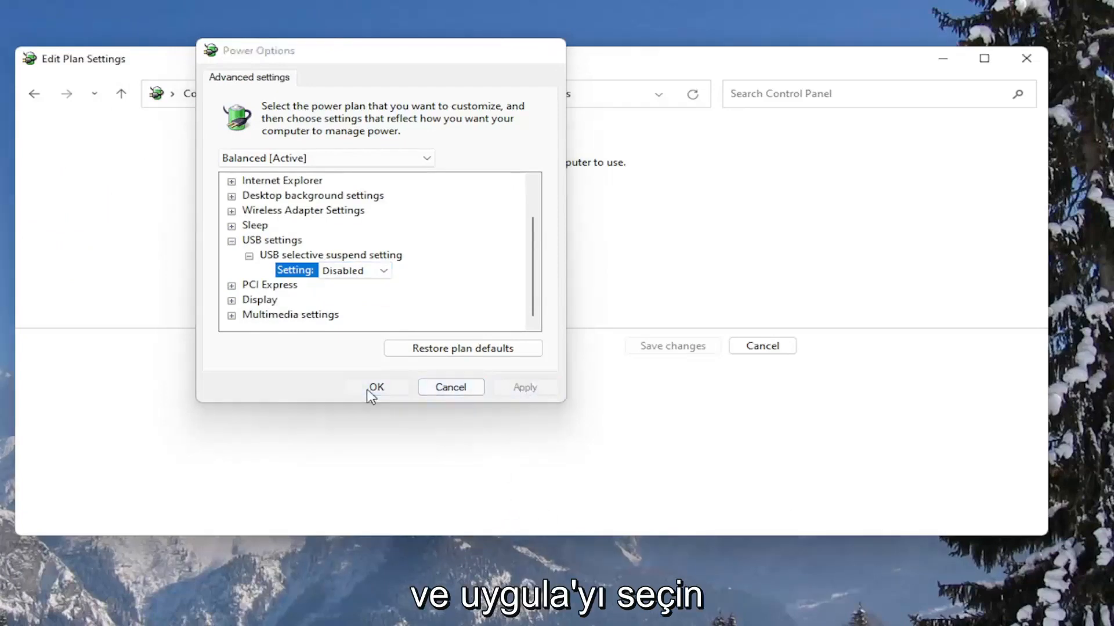
{"action": "left_click", "coordinate": [376, 387]}
{"action": "type", "text": "de"}
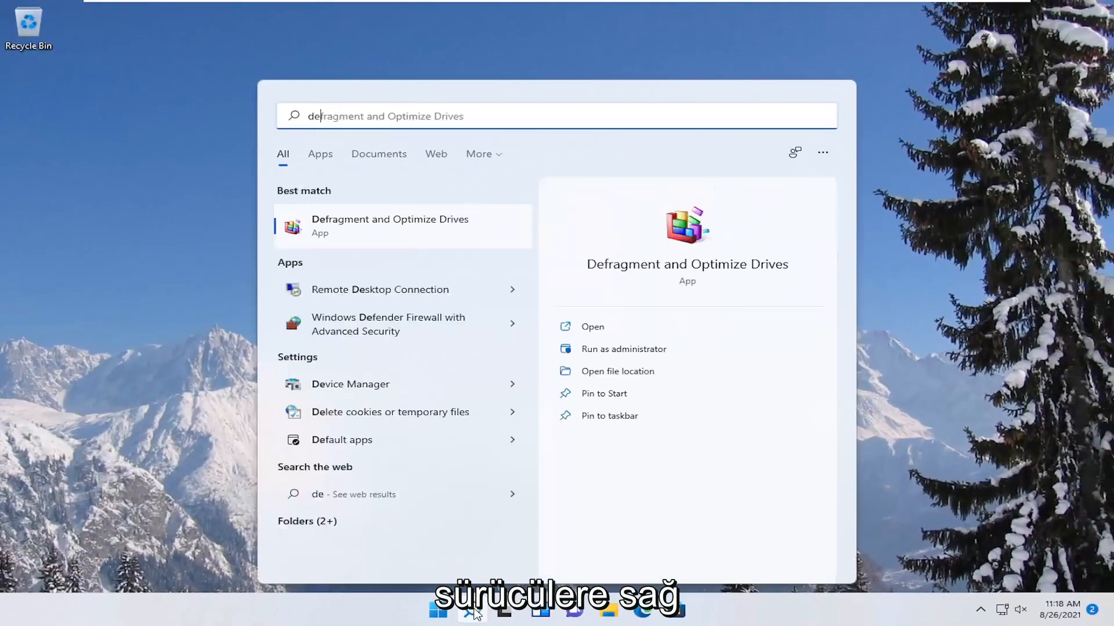
{"action": "left_click", "coordinate": [351, 384]}
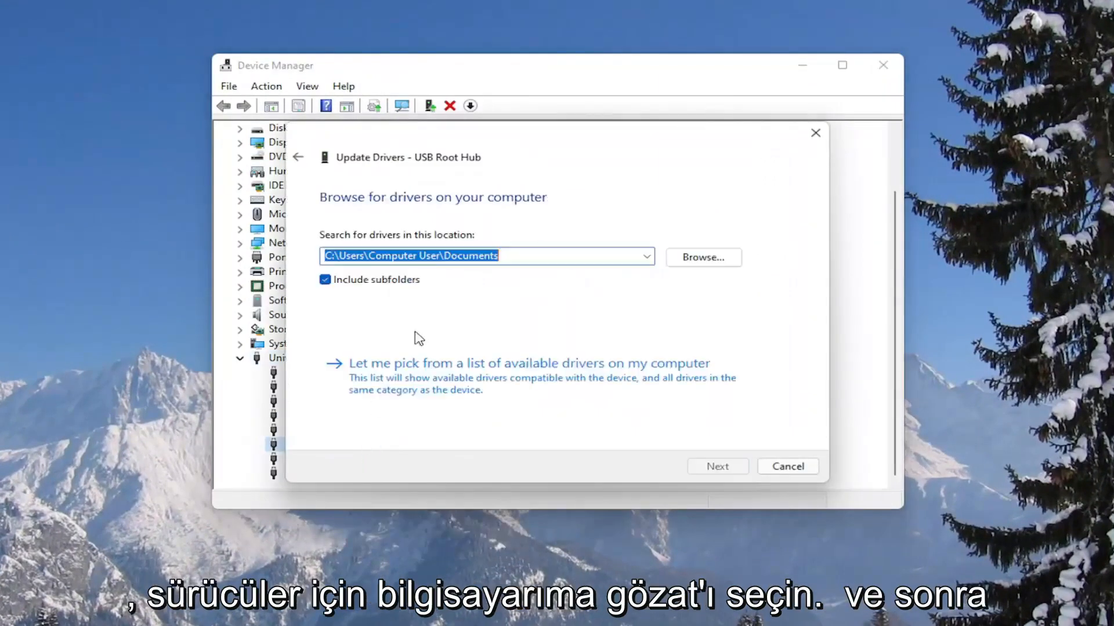
- Pick from available drivers, install the USB Root Hub driver from the compatible list, and finish the wizard
{"action": "left_click", "coordinate": [531, 363]}
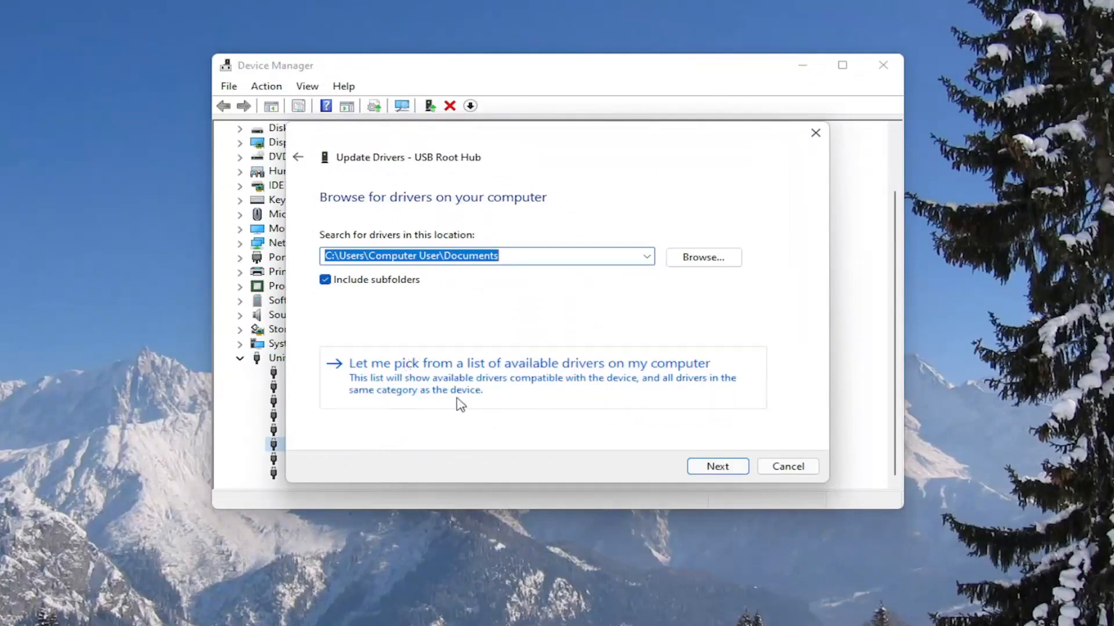
{"action": "left_click", "coordinate": [530, 364]}
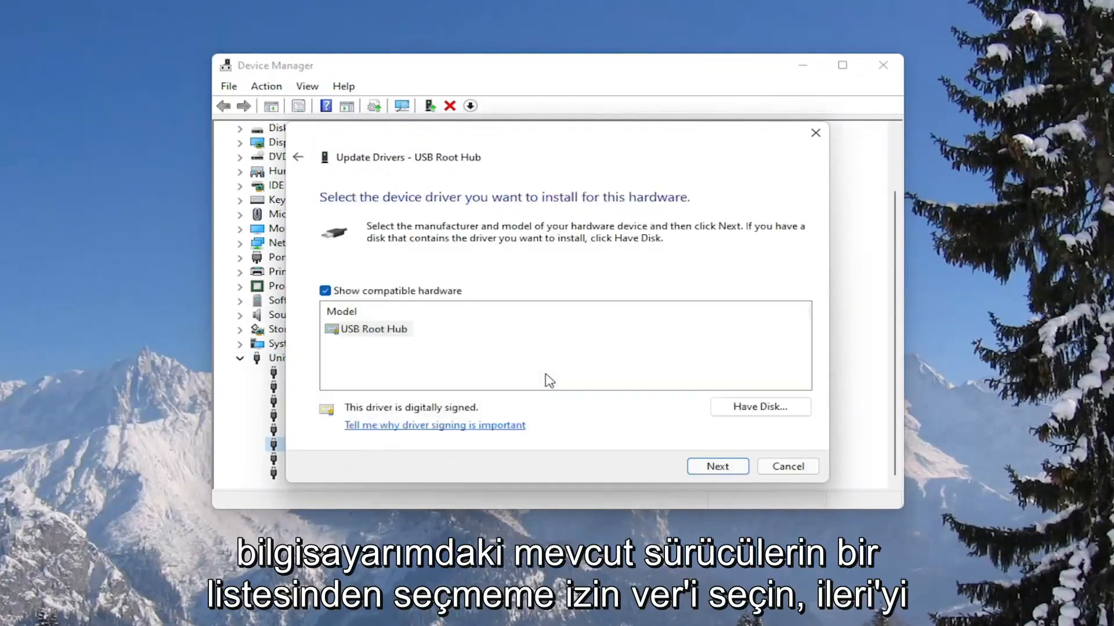
{"action": "left_click", "coordinate": [717, 466]}
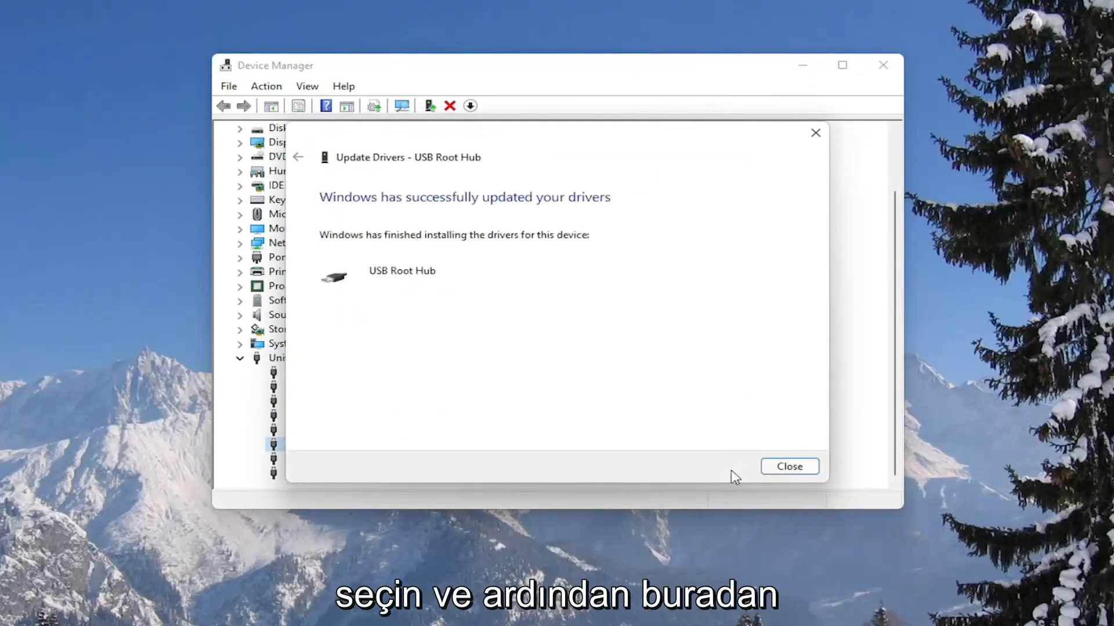
{"action": "left_click", "coordinate": [789, 467]}
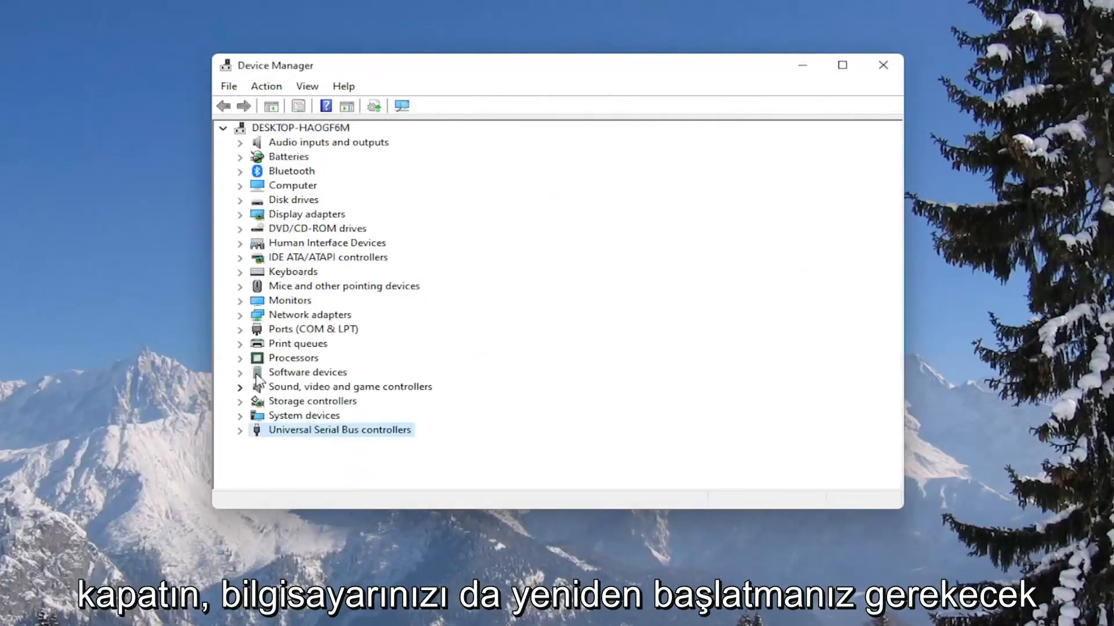
- Close the Device Manager window, leaving the desktop
{"action": "left_click", "coordinate": [882, 65]}
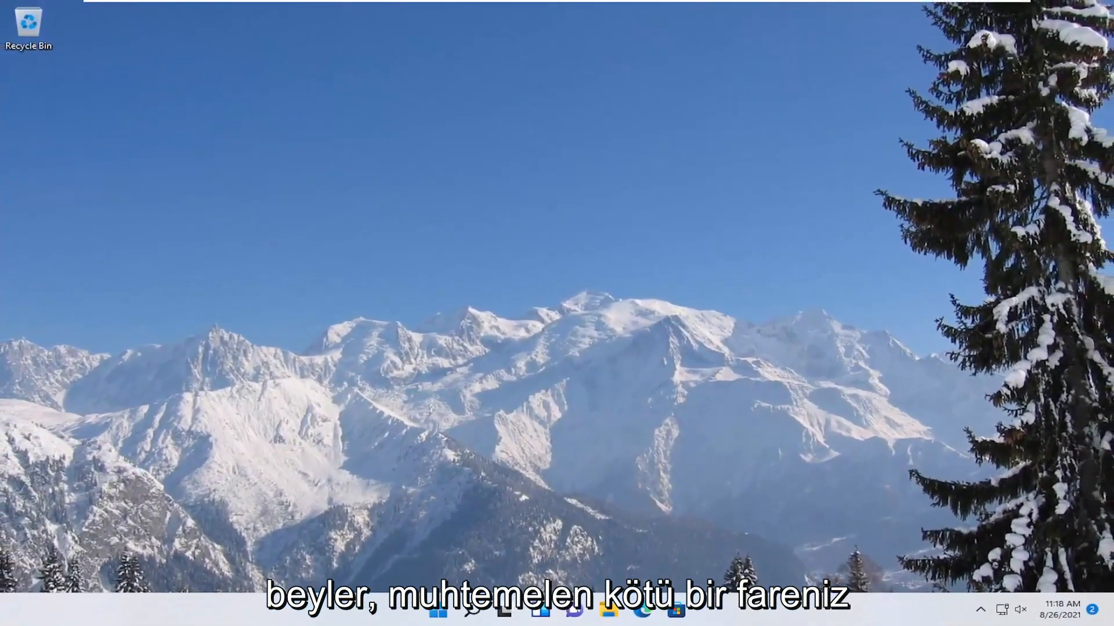